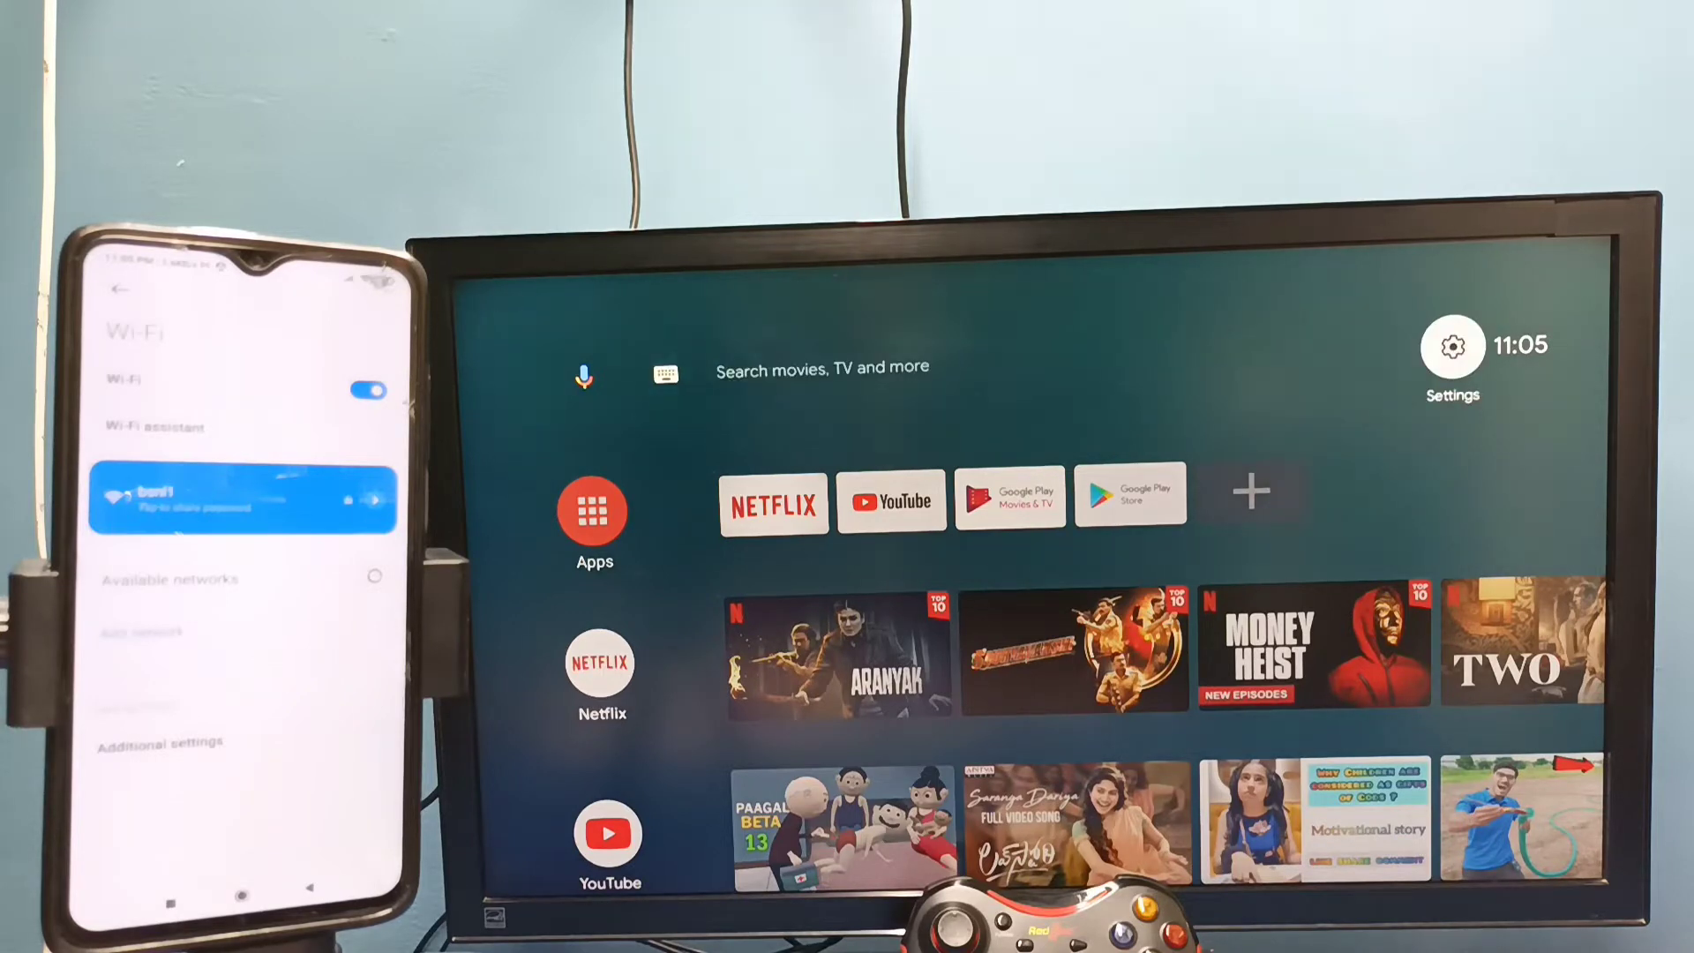
# - Open the TV's Settings and go to Device Preferences
pyautogui.click(1451, 348)
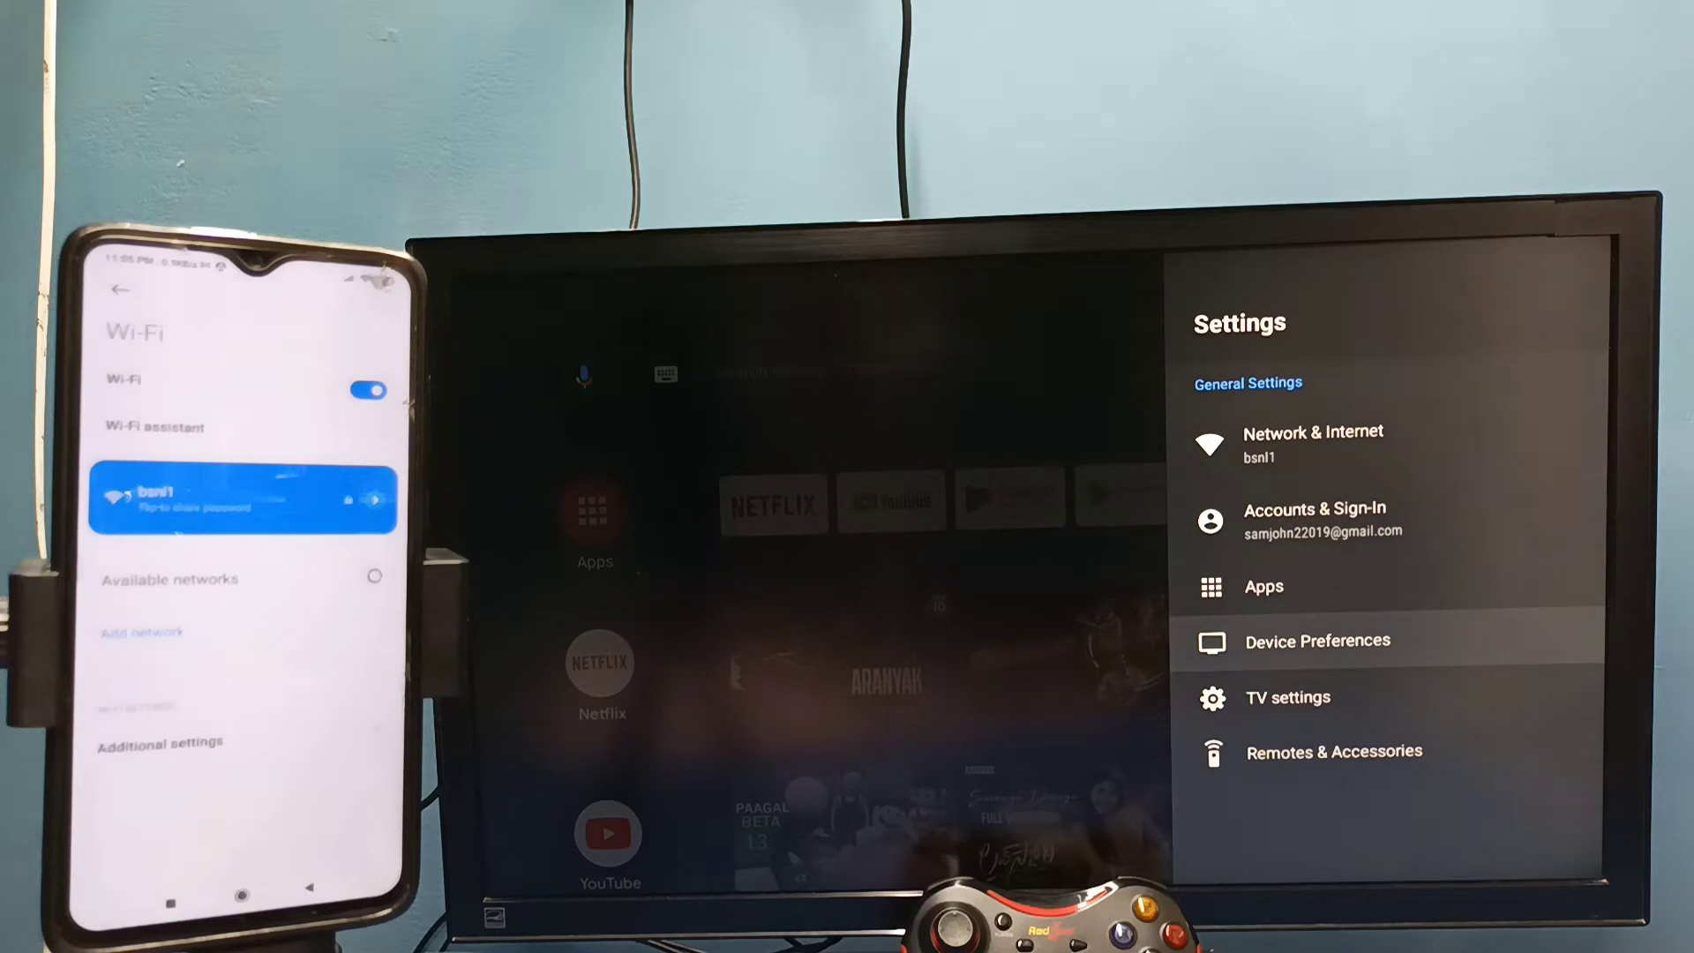
pyautogui.click(1317, 640)
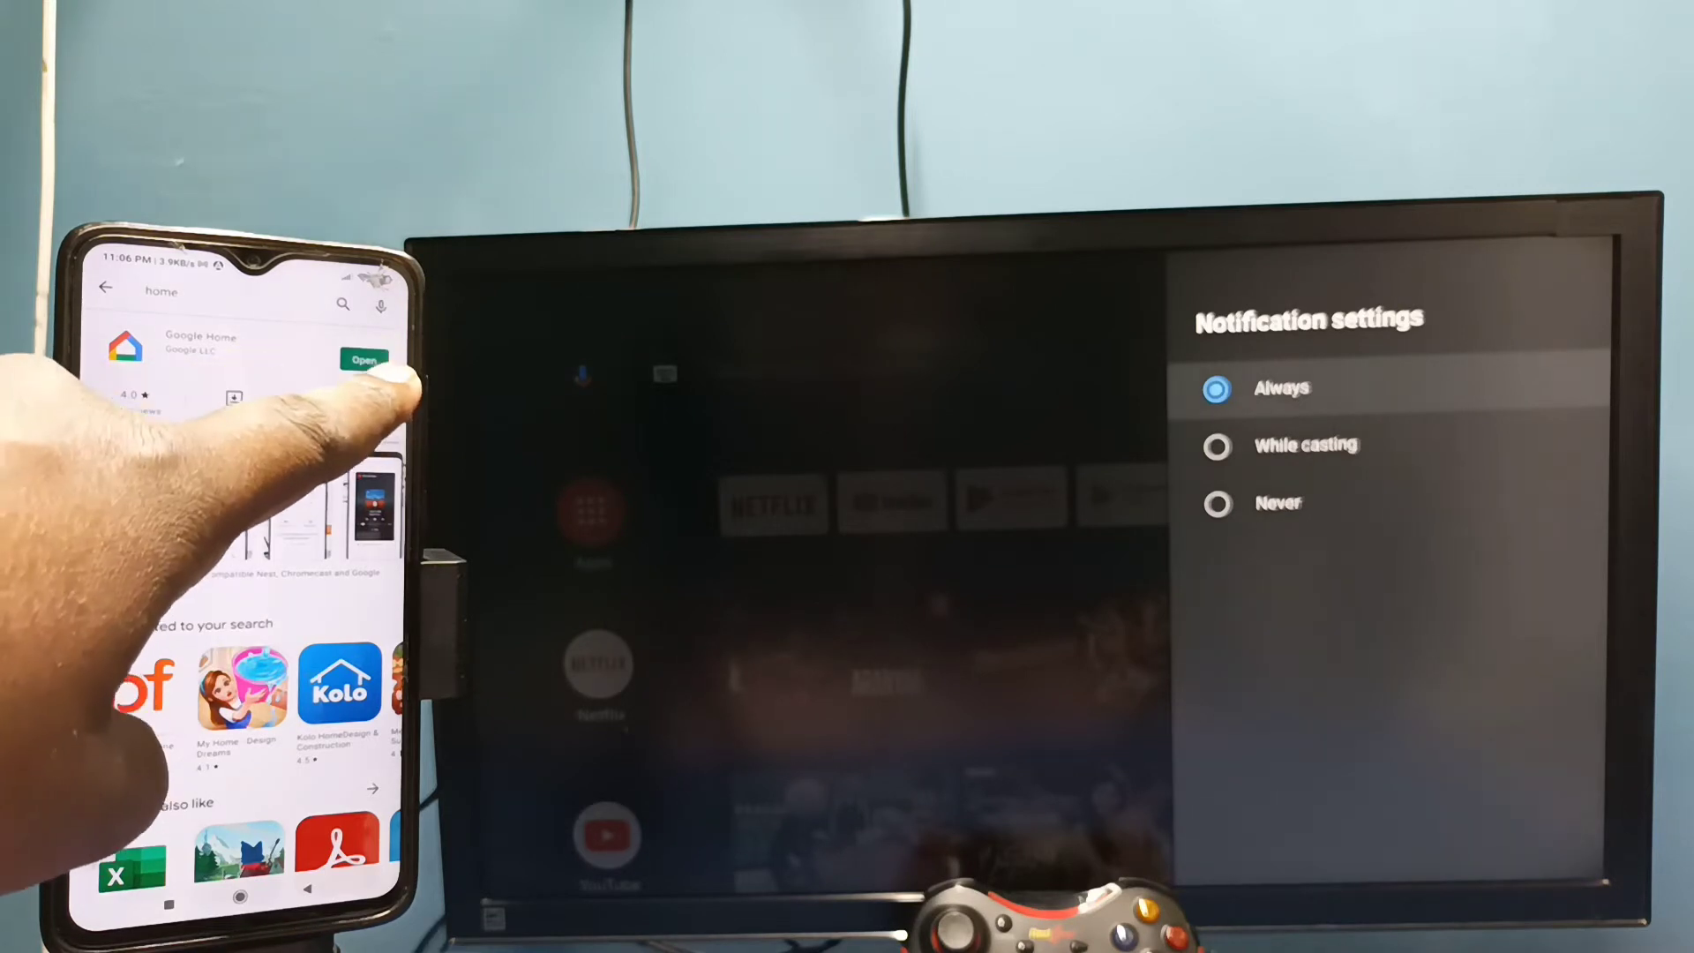
# - Launch Google Home from its Play Store listing
pyautogui.click(362, 358)
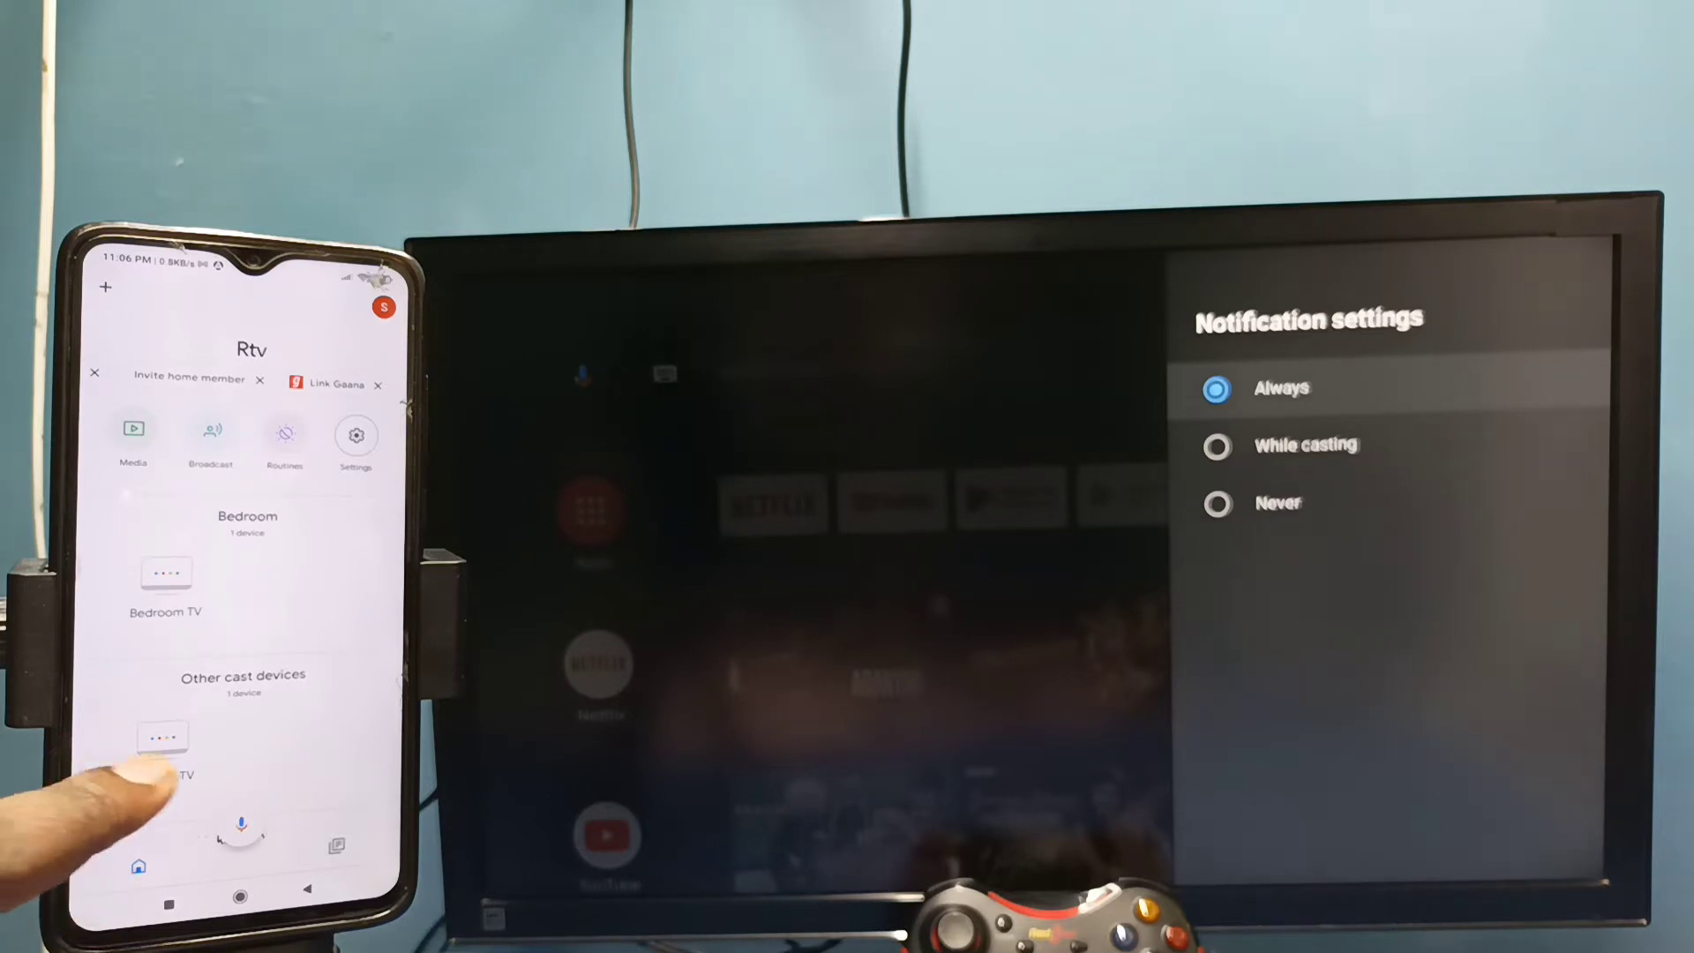
# - Cast the phone screen to the Android TV and allow screen capture
pyautogui.click(164, 734)
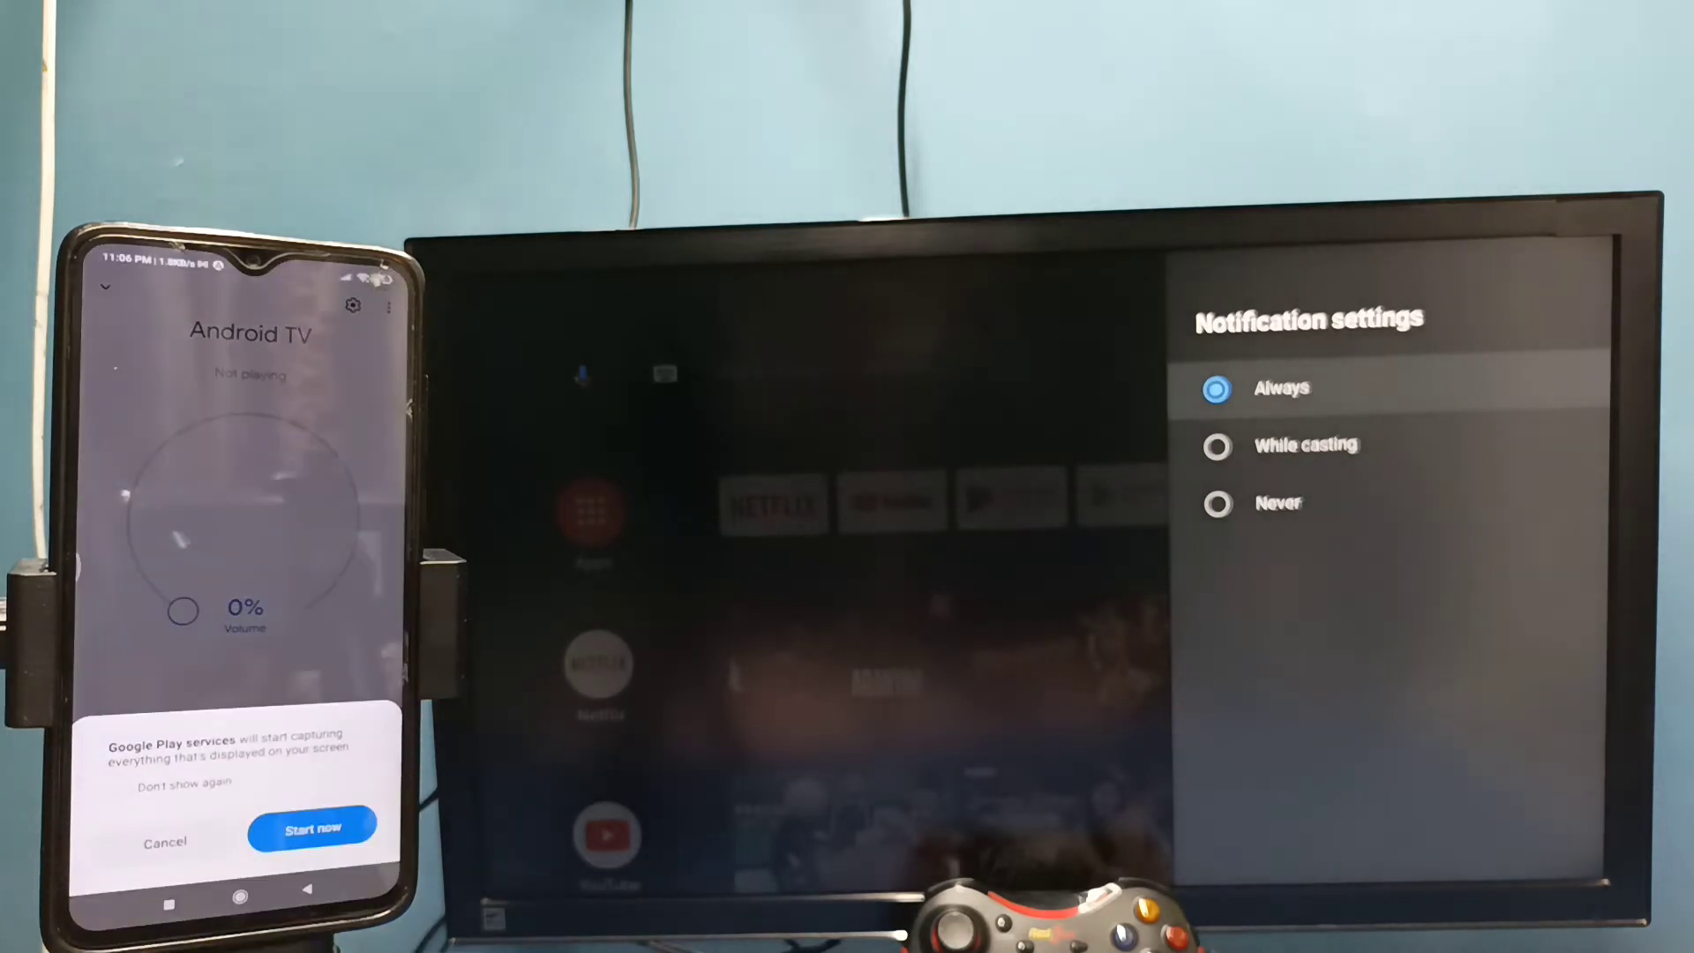
pyautogui.click(312, 826)
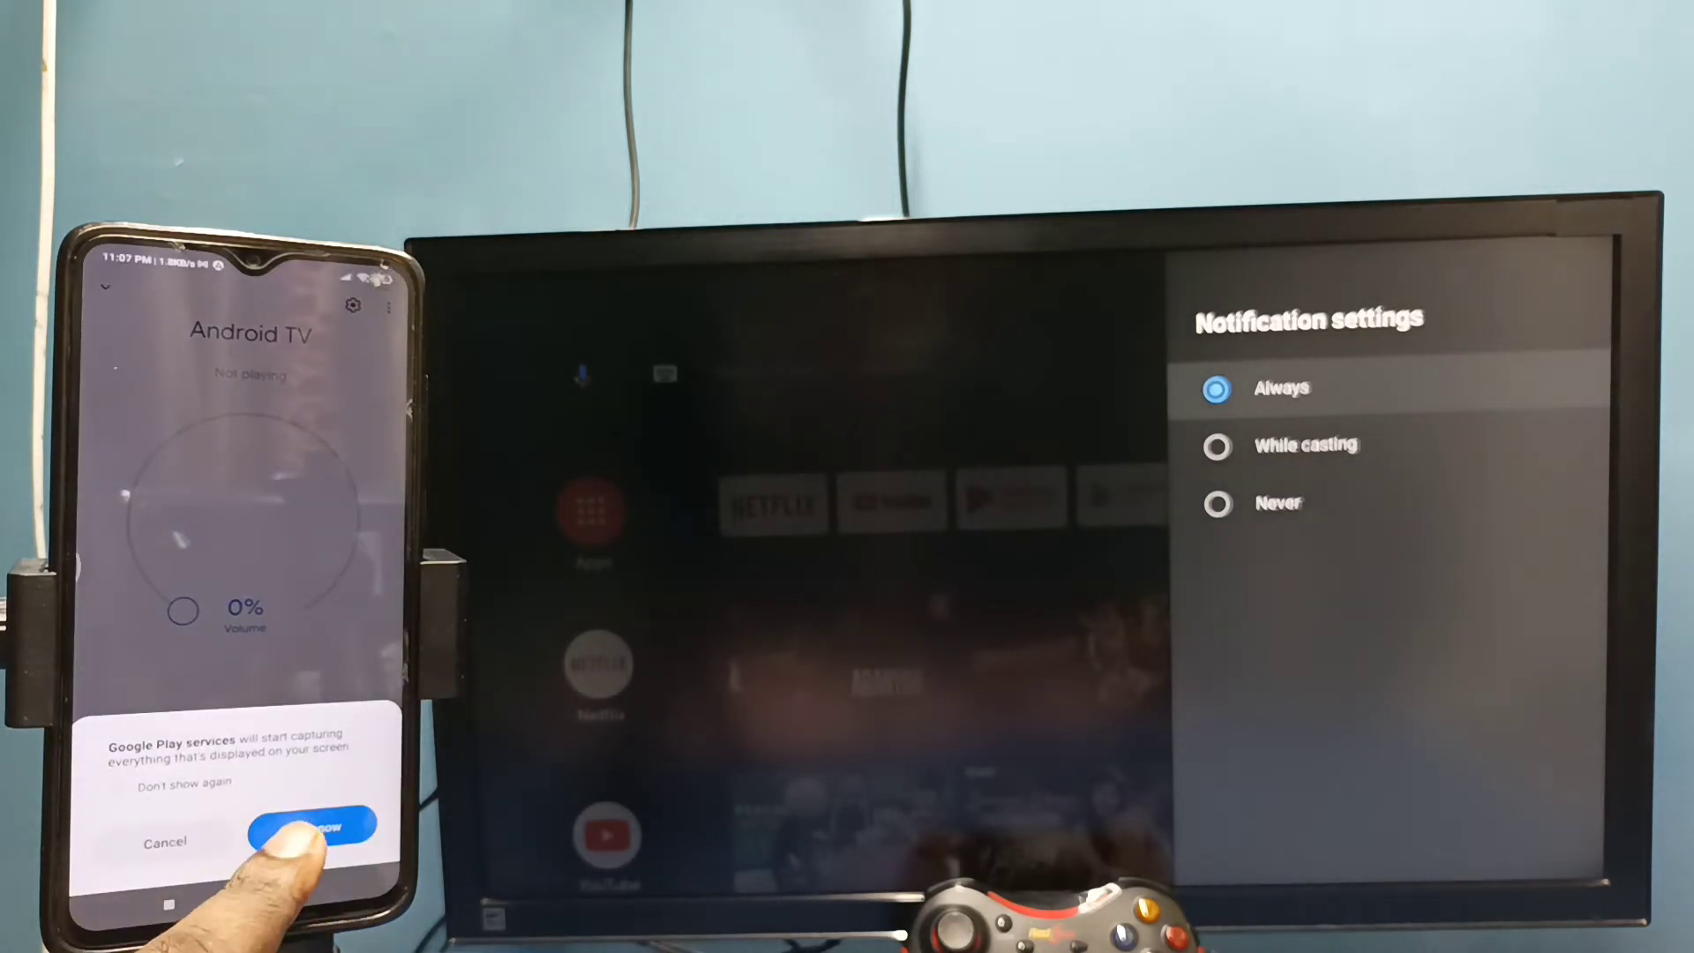
pyautogui.click(310, 838)
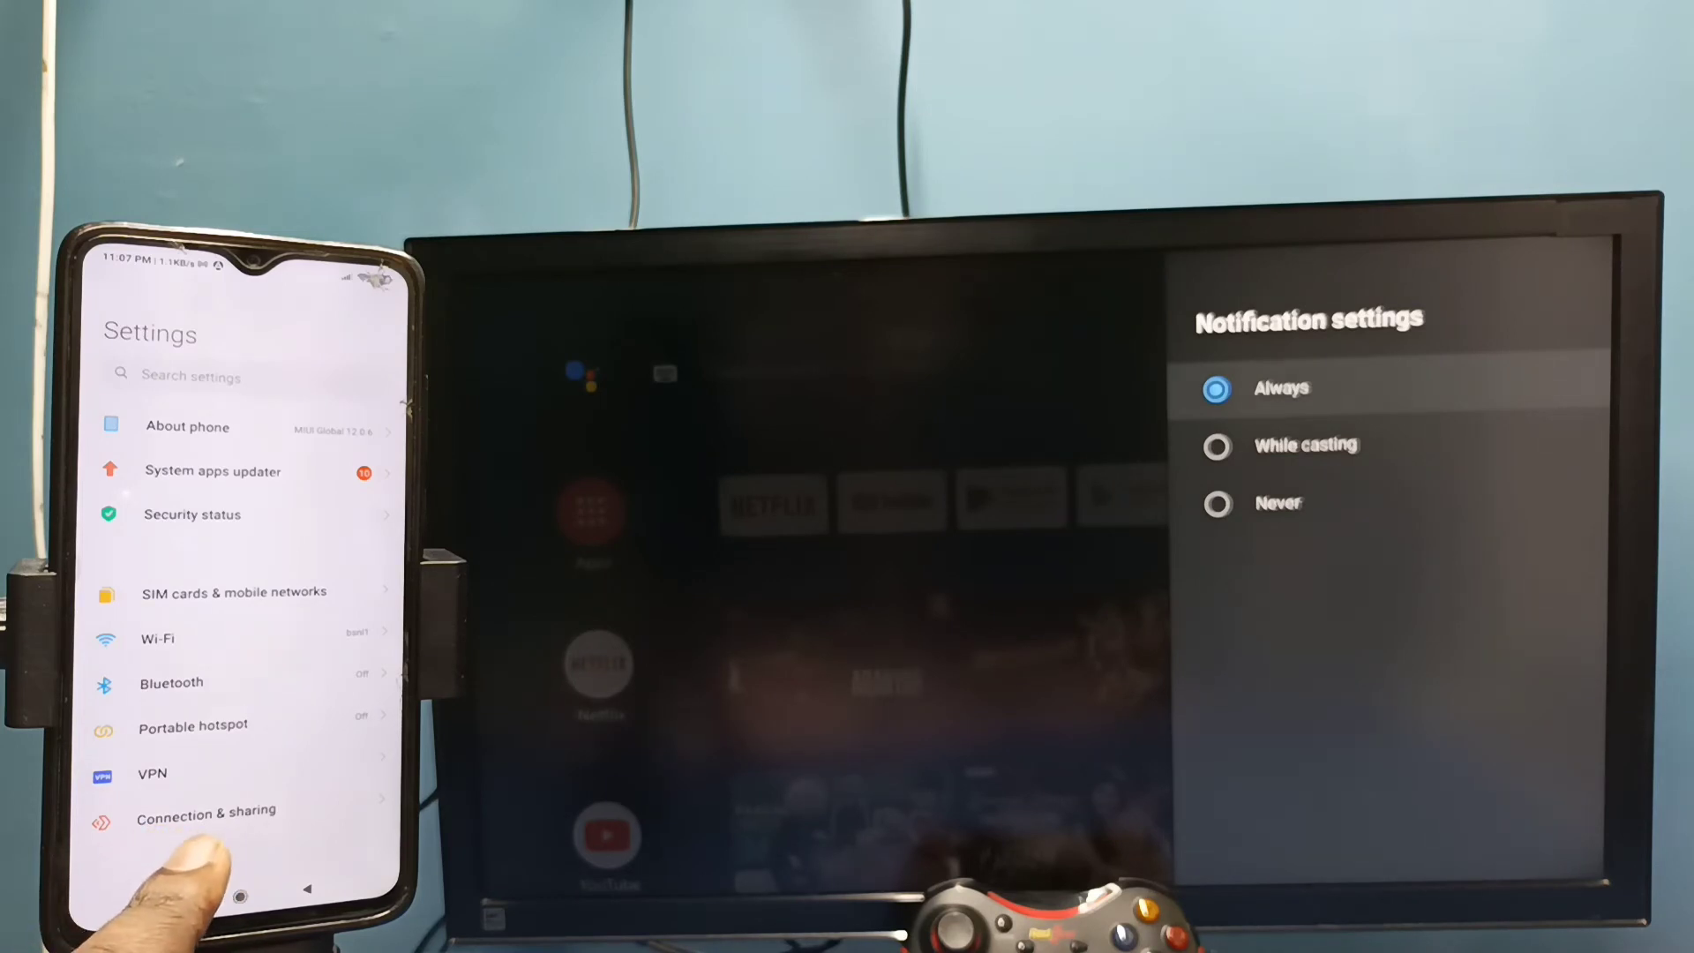
# - Go to Connection & sharing, then Wireless display in phone Settings
pyautogui.click(207, 810)
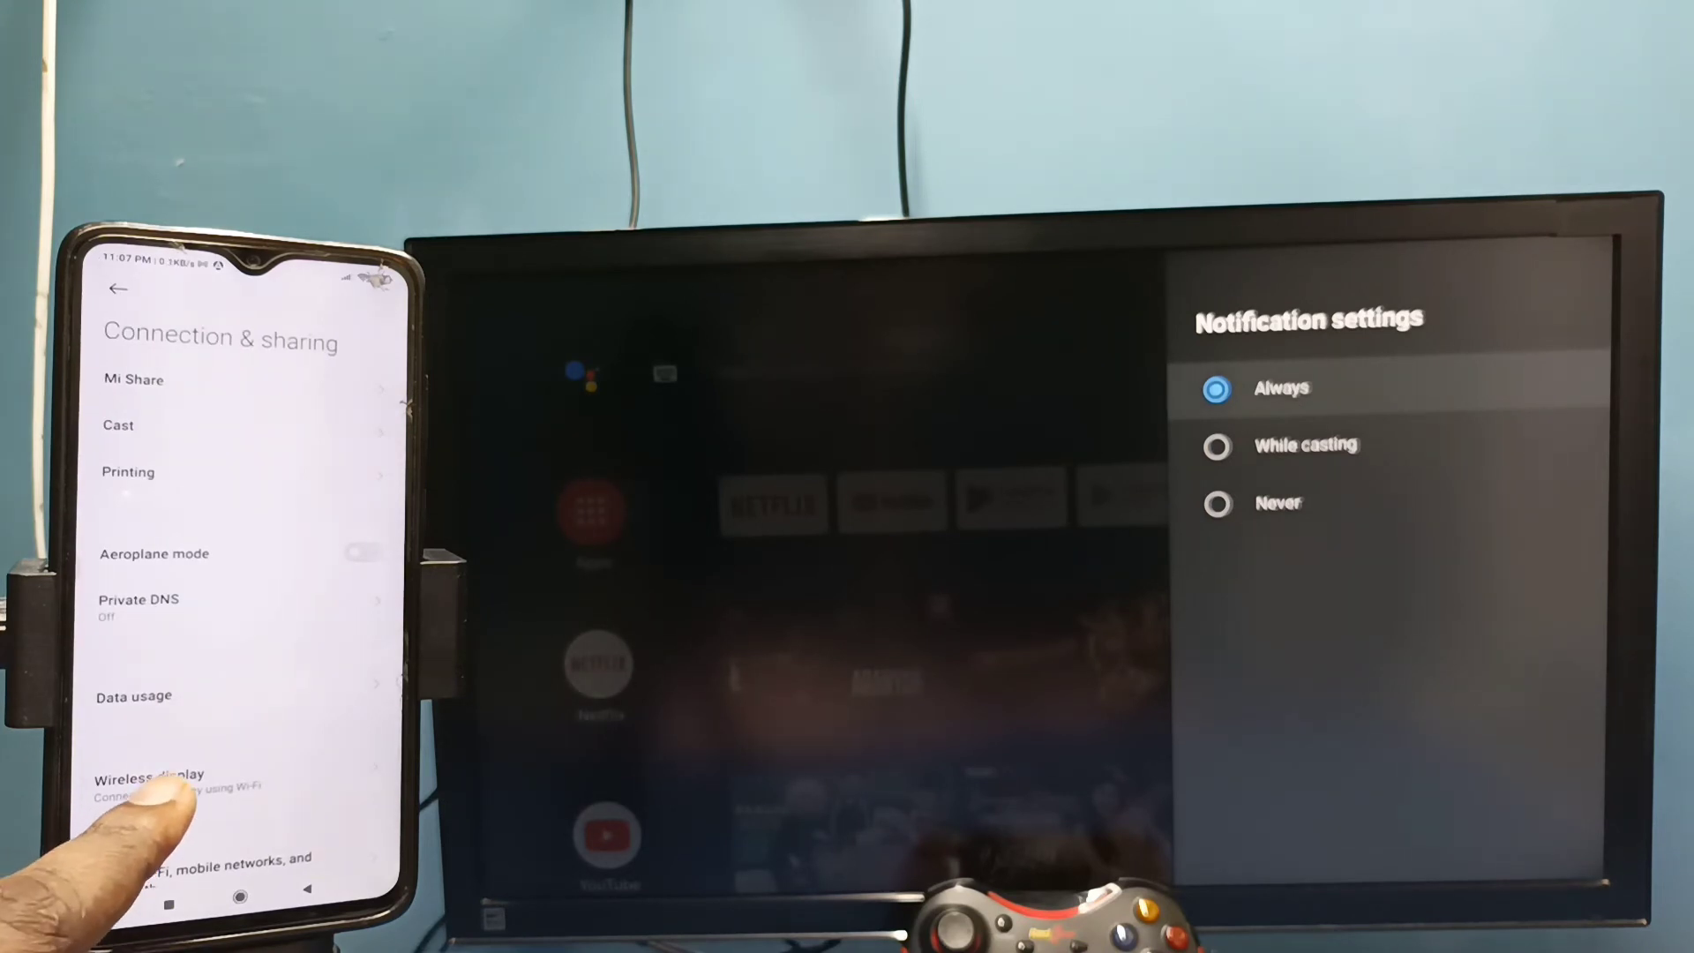
pyautogui.click(157, 776)
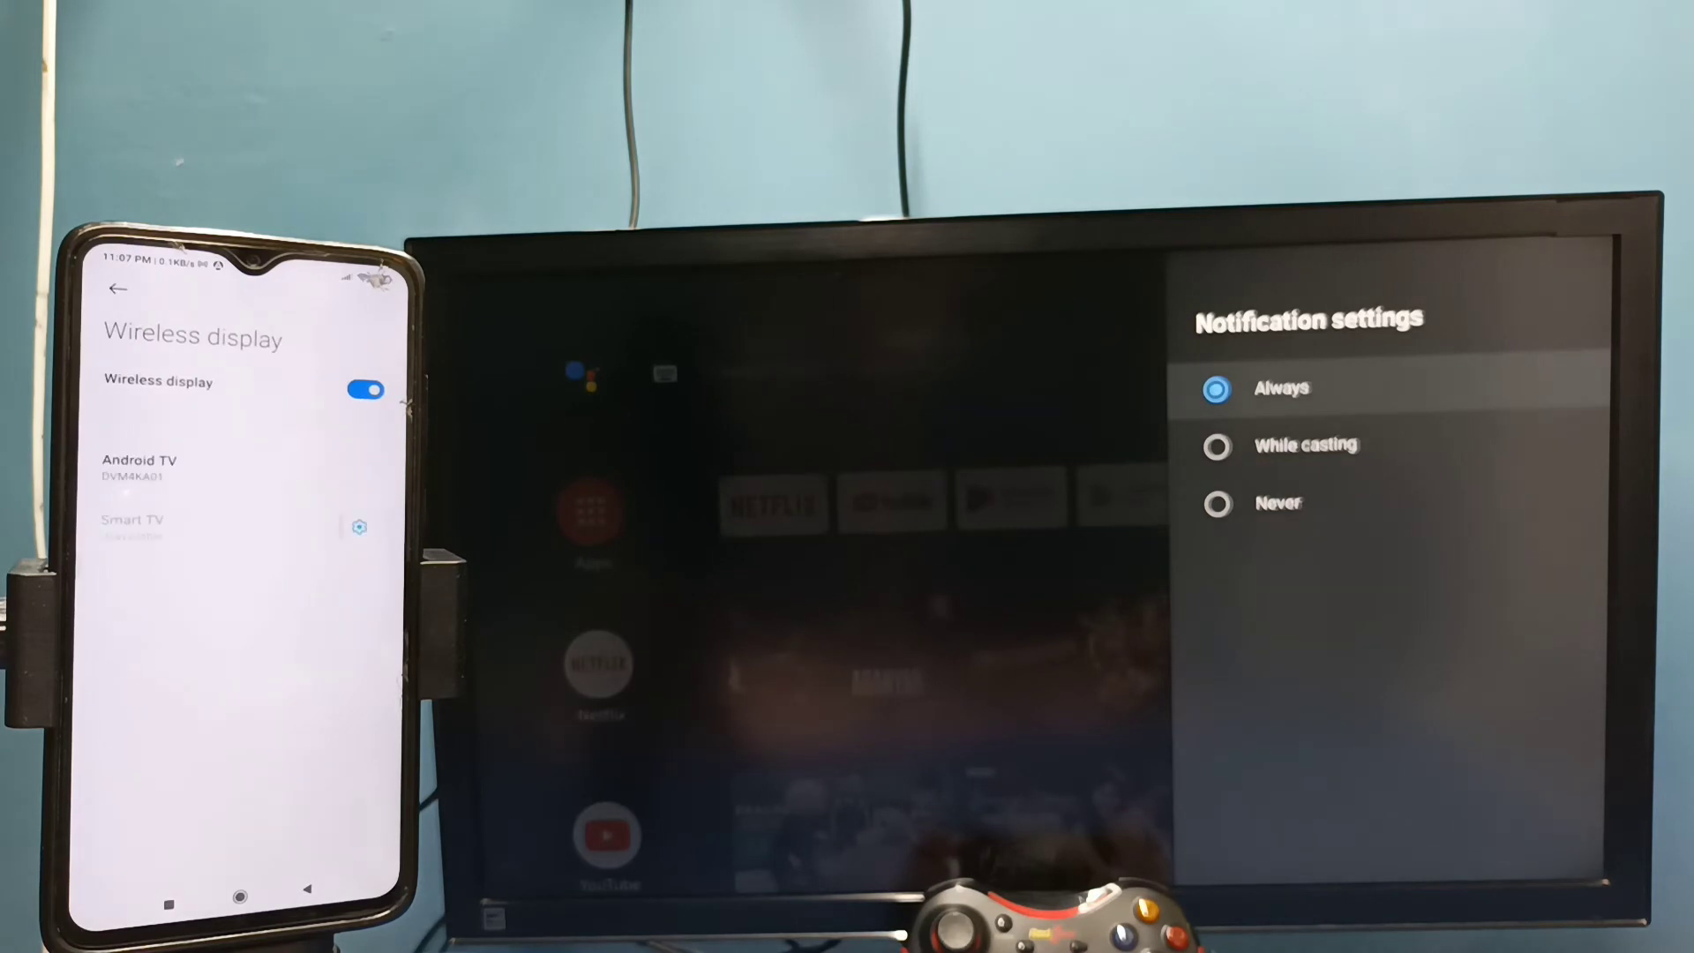